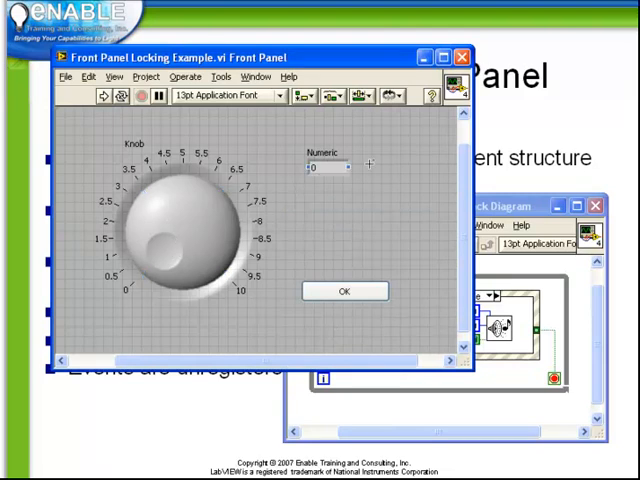
# Select the OK button, then bring the block diagram forward to review the Knob and OK cases
pyautogui.click(344, 291)
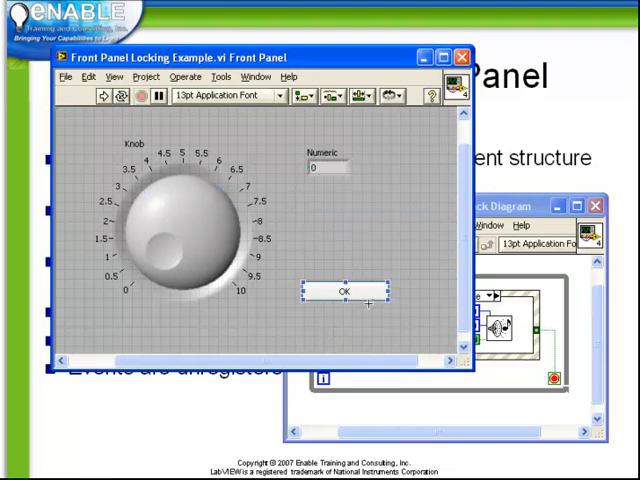
pyautogui.moveTo(500, 210)
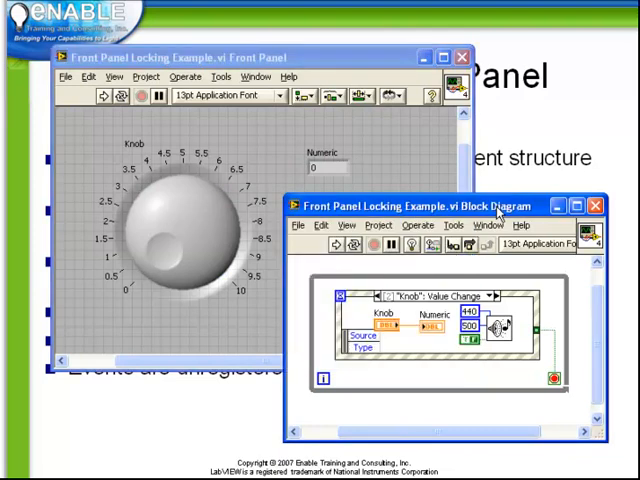
pyautogui.moveTo(490, 283)
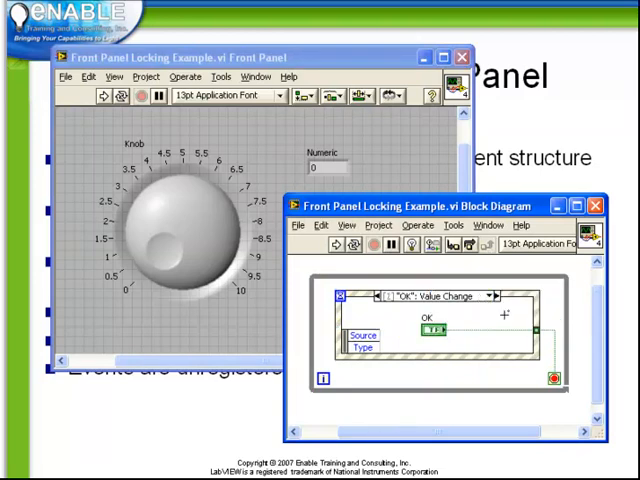
pyautogui.click(490, 296)
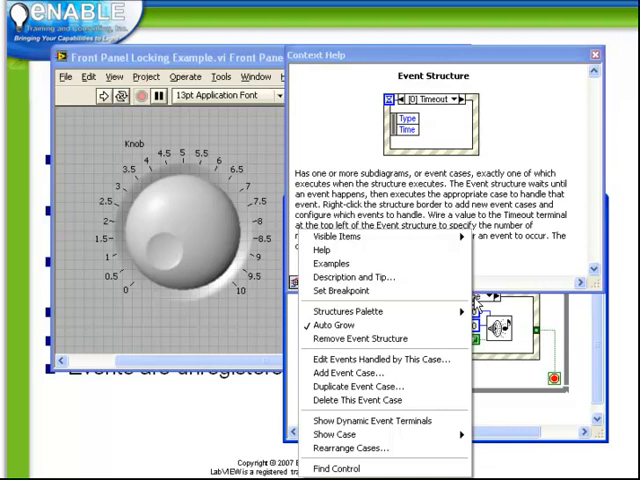
# Open Edit Events Handled by This Case for the event structure's current case
pyautogui.click(367, 358)
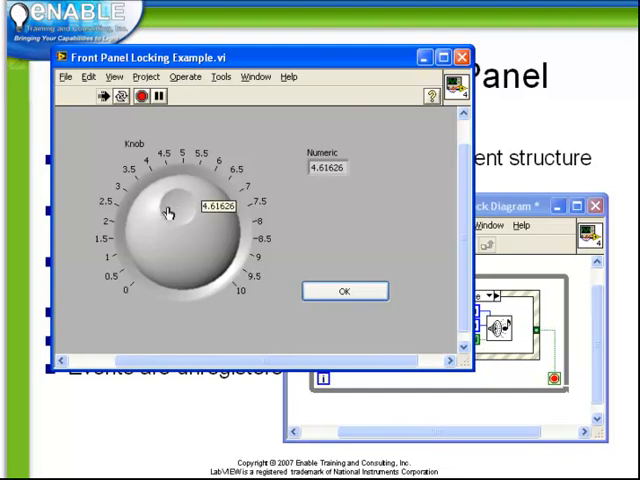
# Turn the Knob to about 2.88 so Numeric matches it
pyautogui.moveTo(165, 210); pyautogui.dragTo(150, 225)
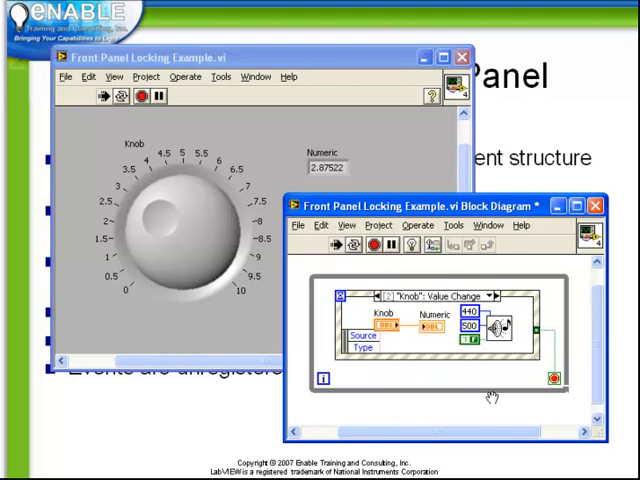
pyautogui.moveTo(438, 363)
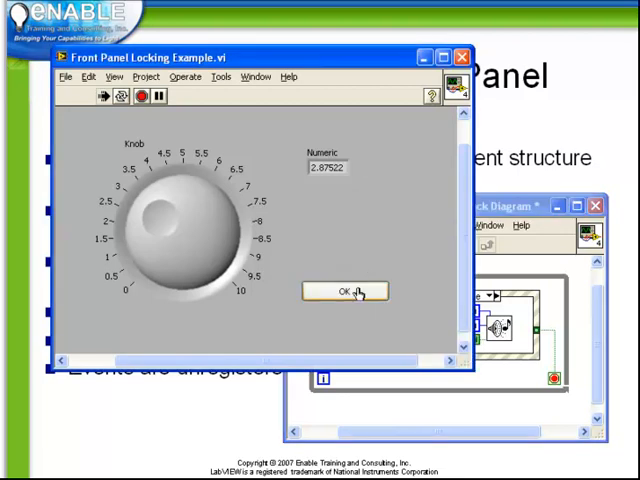
# Stop the VI with OK and open the Knob case's event settings to disable front panel locking
pyautogui.click(345, 291)
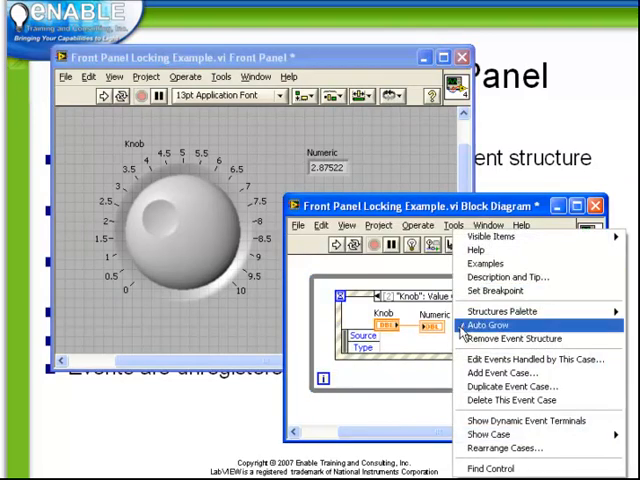
pyautogui.click(524, 360)
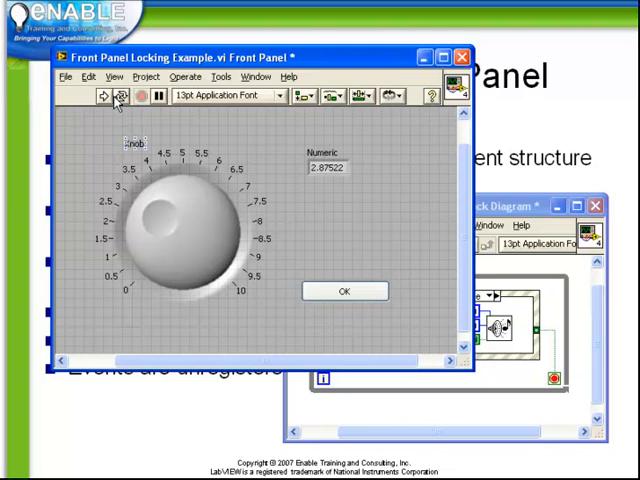
# Rerun the VI and sweep the Knob around until Numeric reads about 2.82
pyautogui.click(98, 96)
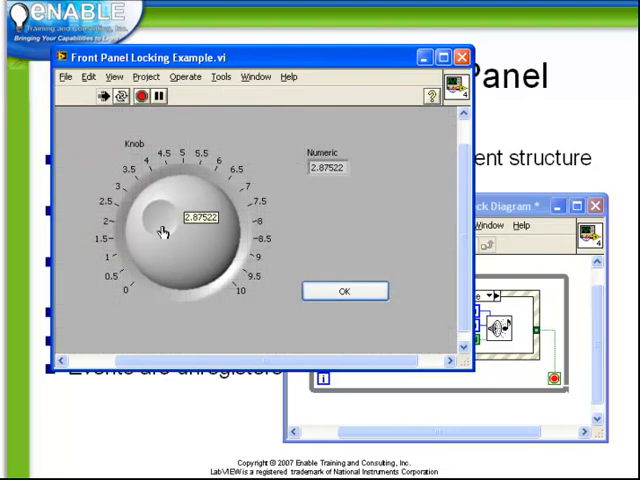
pyautogui.moveTo(165, 230); pyautogui.dragTo(200, 240)
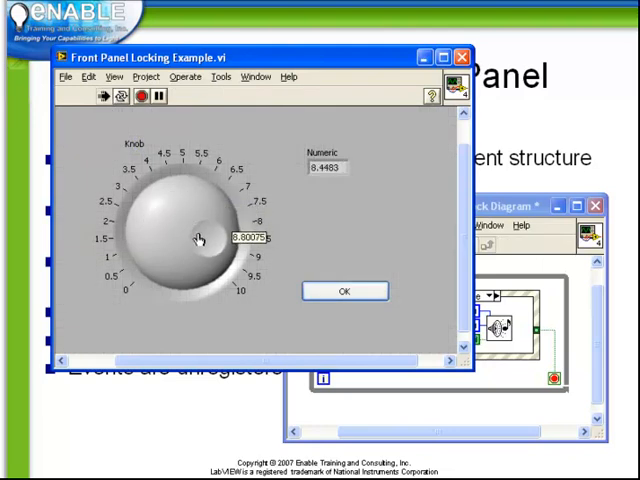
pyautogui.moveTo(200, 240); pyautogui.dragTo(178, 215)
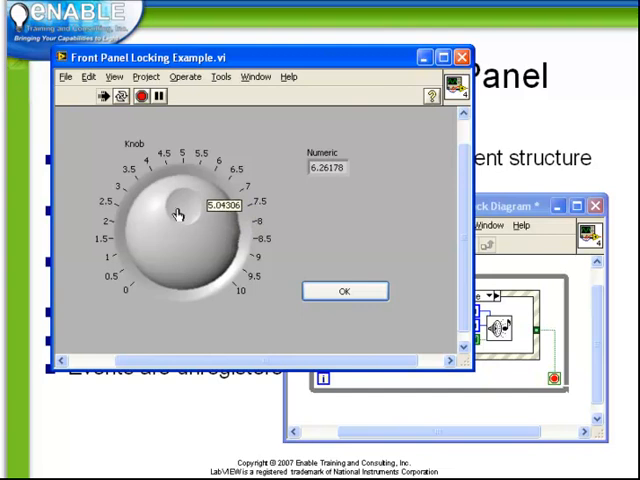
pyautogui.moveTo(178, 215); pyautogui.dragTo(153, 230)
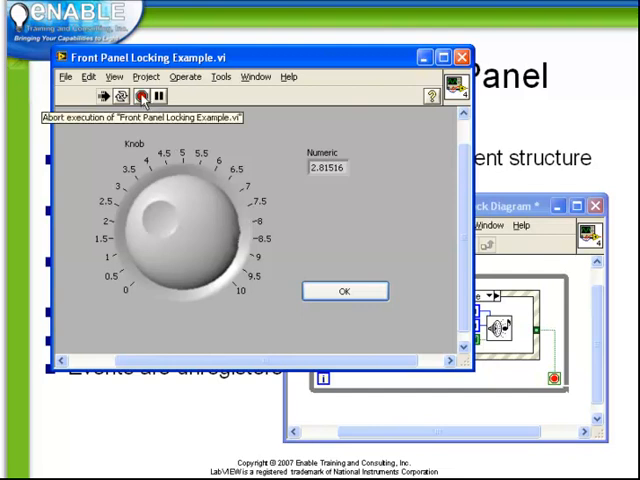
# Abort the running VI, leaving Numeric at about 2.82 in edit mode
pyautogui.click(144, 95)
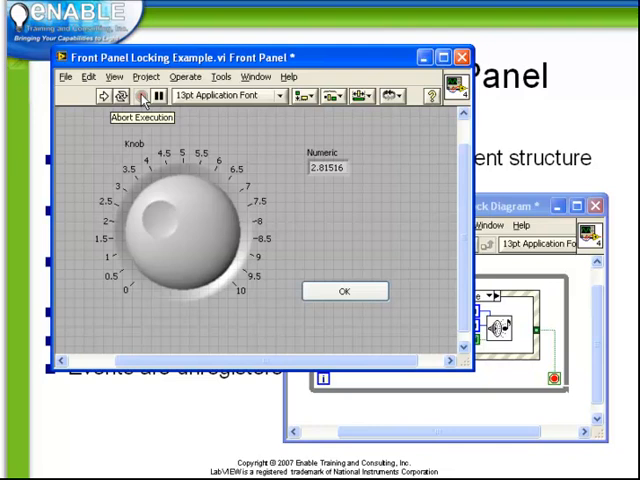
pyautogui.moveTo(140, 95)
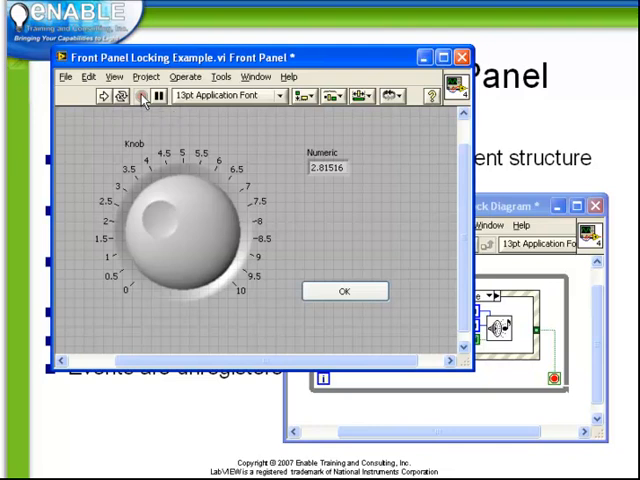
pyautogui.moveTo(142, 96)
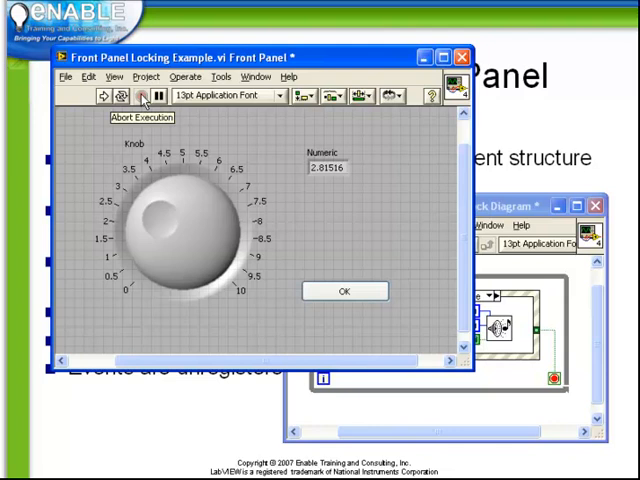